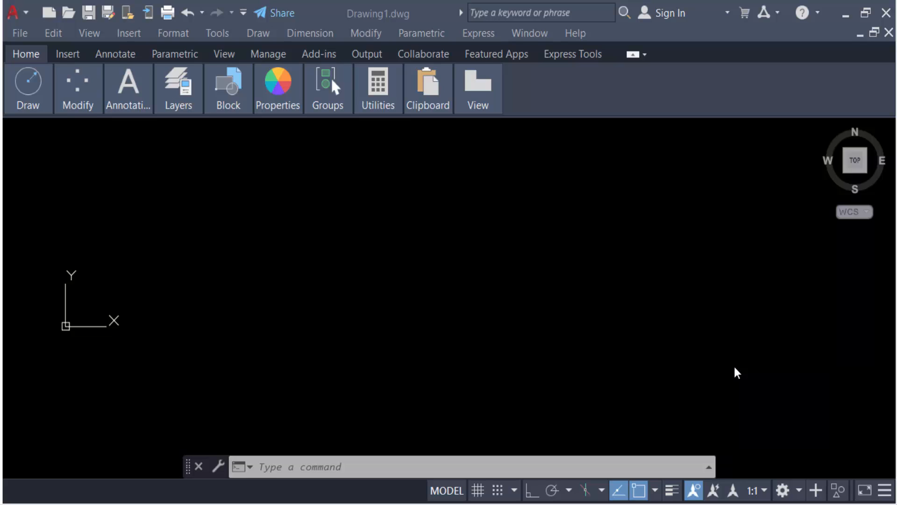
{"action": "mouse_move", "coordinate": [708, 308]}
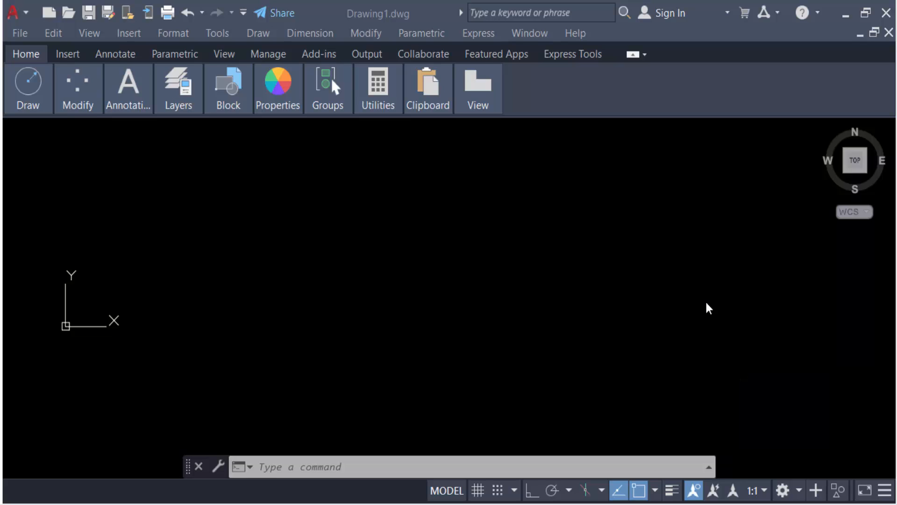
{"action": "mouse_move", "coordinate": [406, 322]}
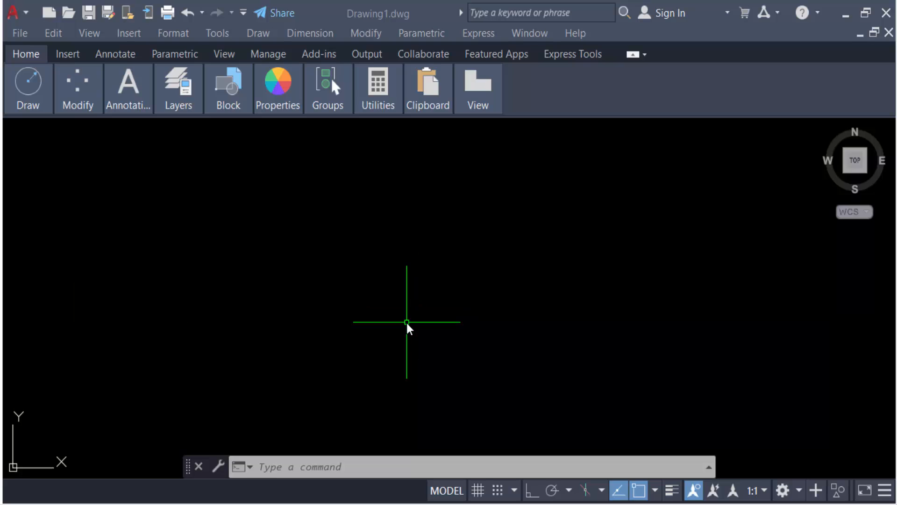
{"action": "mouse_move", "coordinate": [414, 325]}
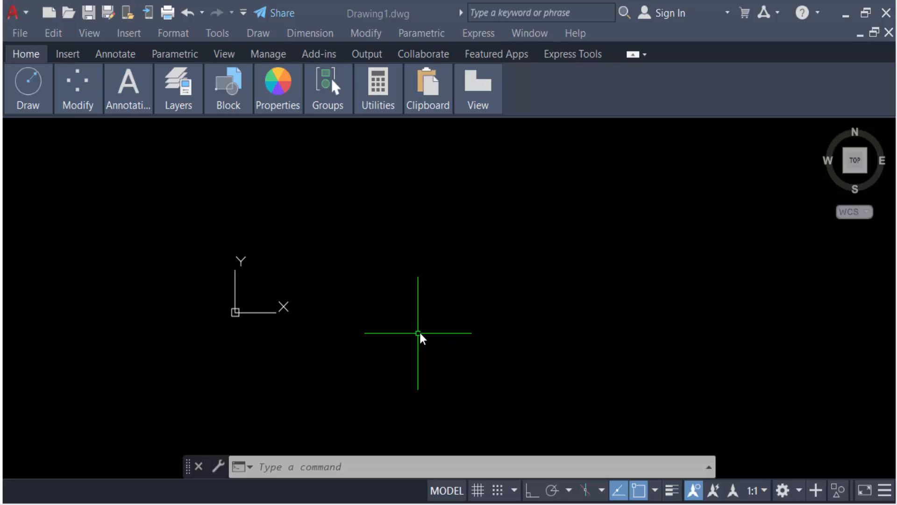
Draw a rectangle near the canvas centre with the REC command, then clear the command.
{"action": "left_click", "coordinate": [343, 466]}
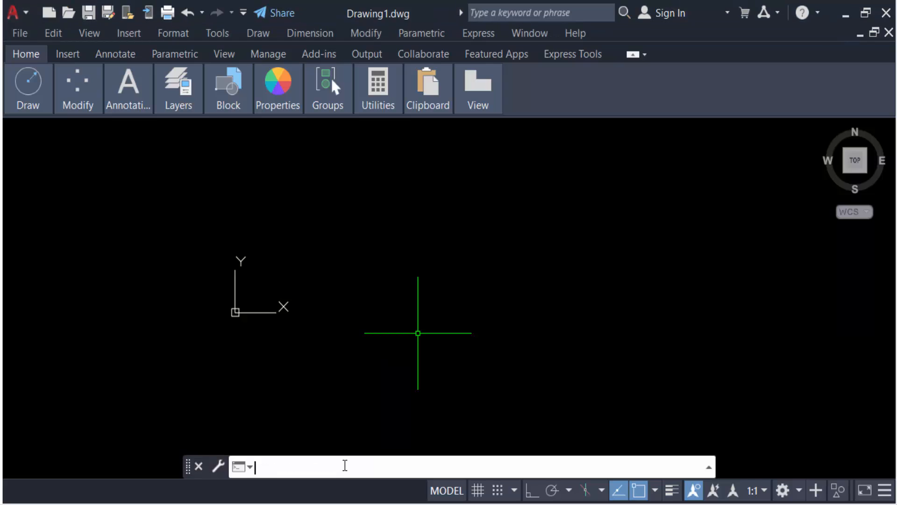
{"action": "type", "text": "REc"}
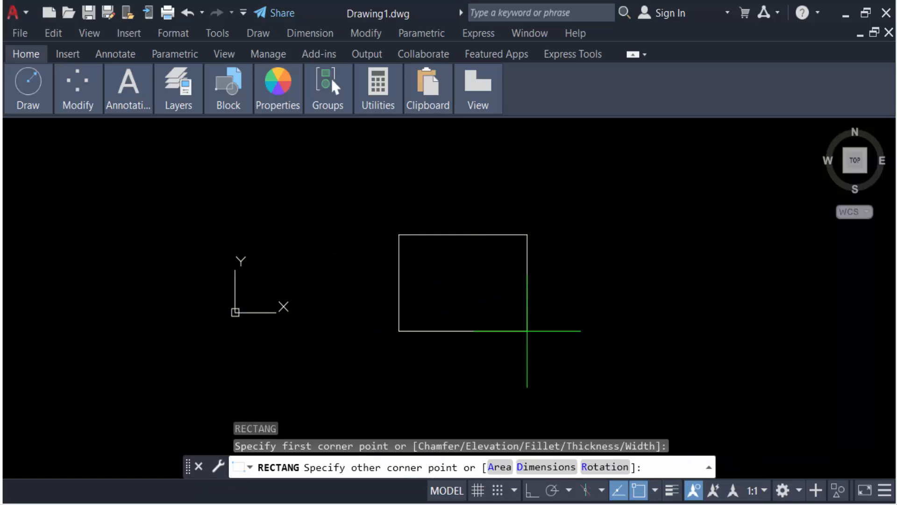
{"action": "mouse_move", "coordinate": [578, 399]}
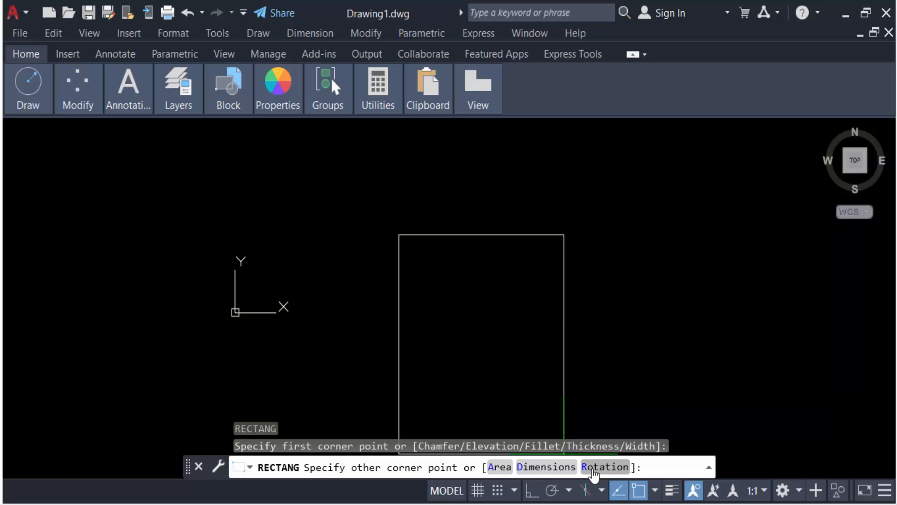
{"action": "mouse_move", "coordinate": [597, 388]}
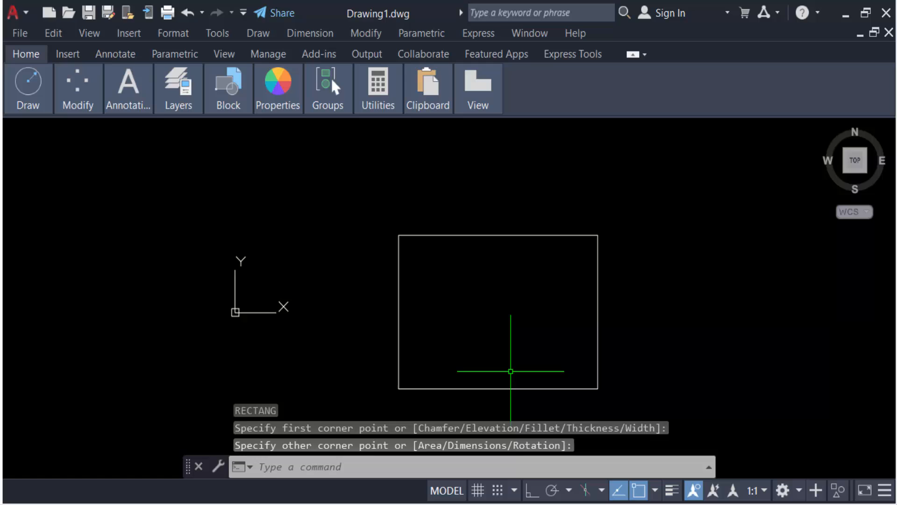
{"action": "mouse_move", "coordinate": [491, 313]}
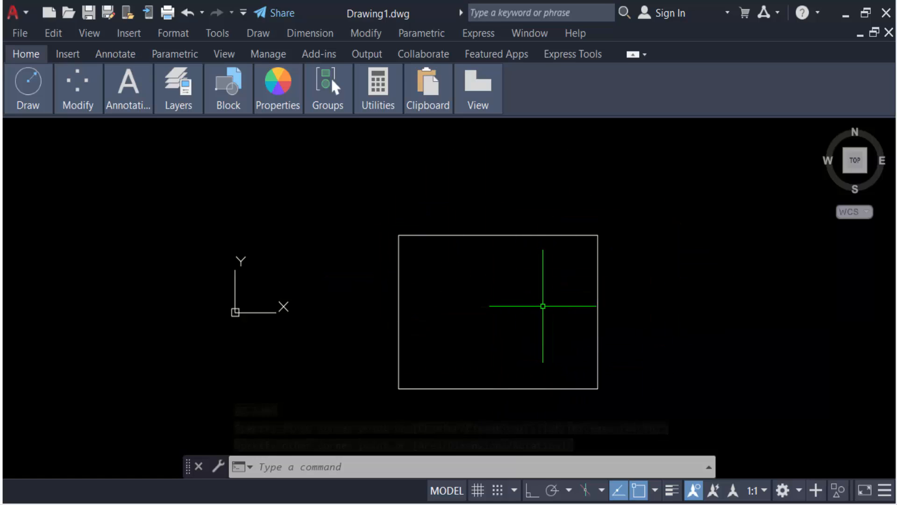
{"action": "key", "text": "Escape"}
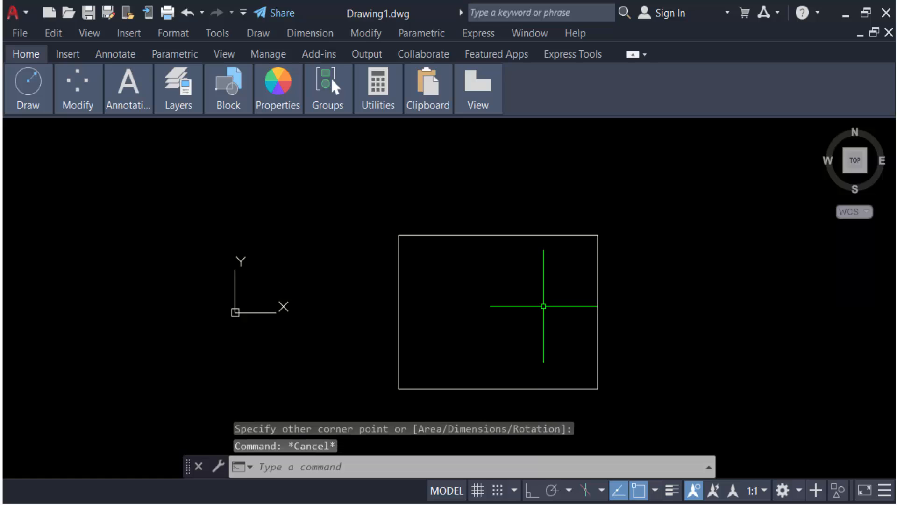
Start HATCH and browse the hatch pattern gallery.
{"action": "type", "text": "h"}
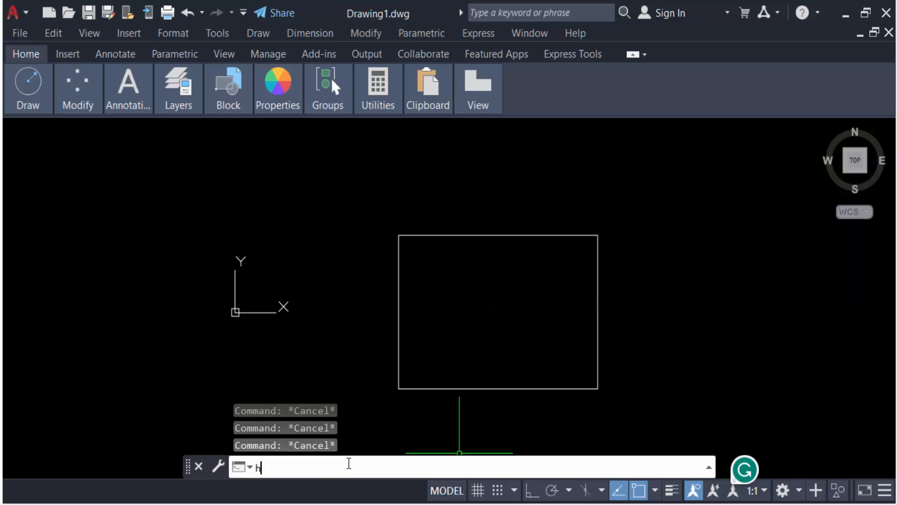
{"action": "key", "text": "Return"}
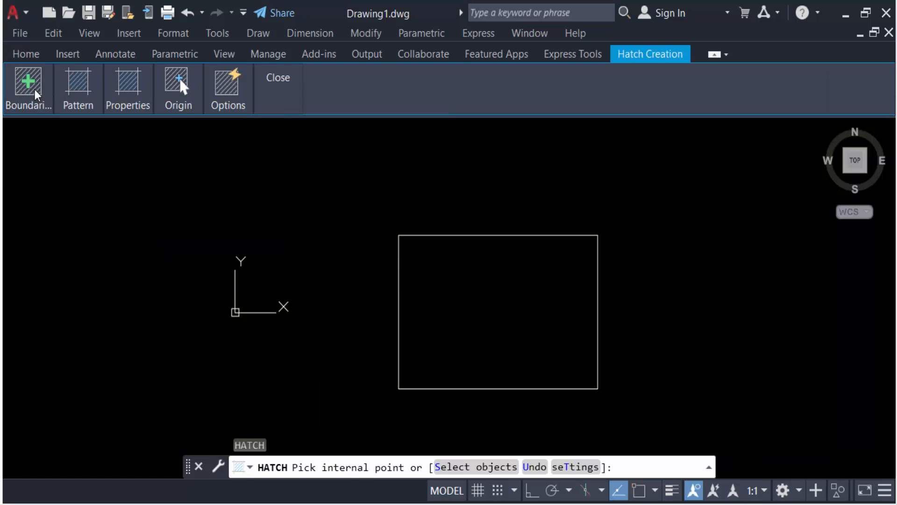
{"action": "left_click", "coordinate": [78, 89]}
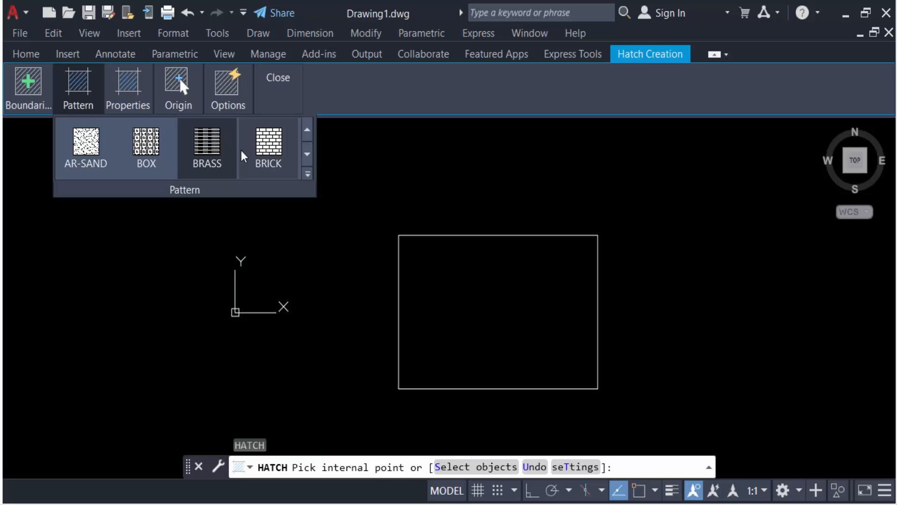
{"action": "mouse_move", "coordinate": [267, 145]}
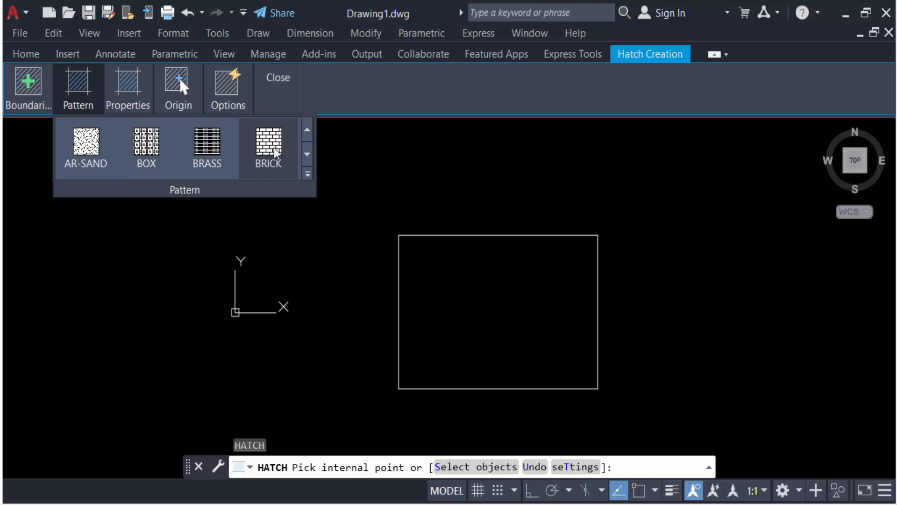
{"action": "mouse_move", "coordinate": [307, 175]}
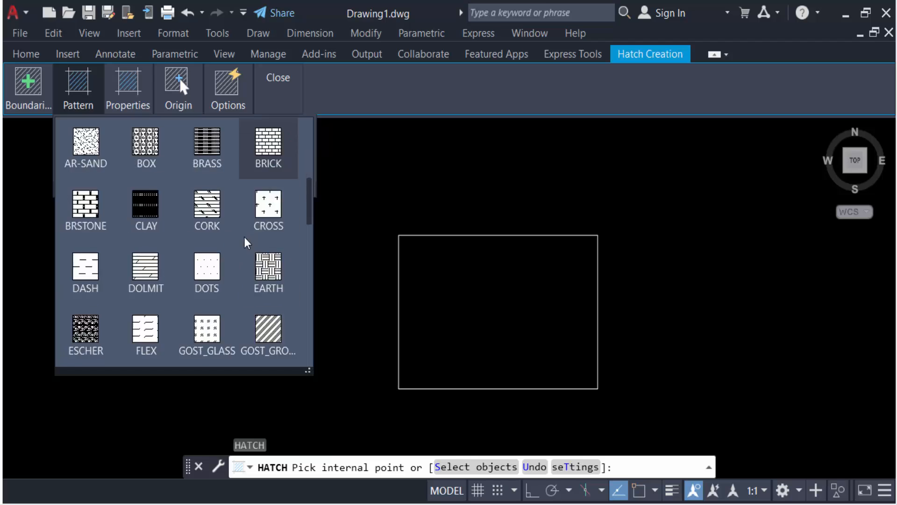
{"action": "scroll", "scroll_direction": "down", "scroll_amount": 3}
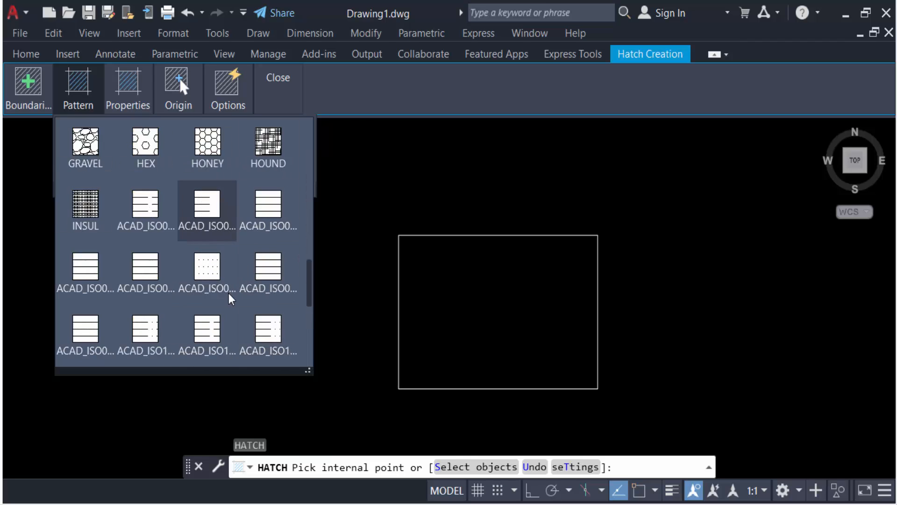
{"action": "scroll", "scroll_direction": "down", "scroll_amount": 3}
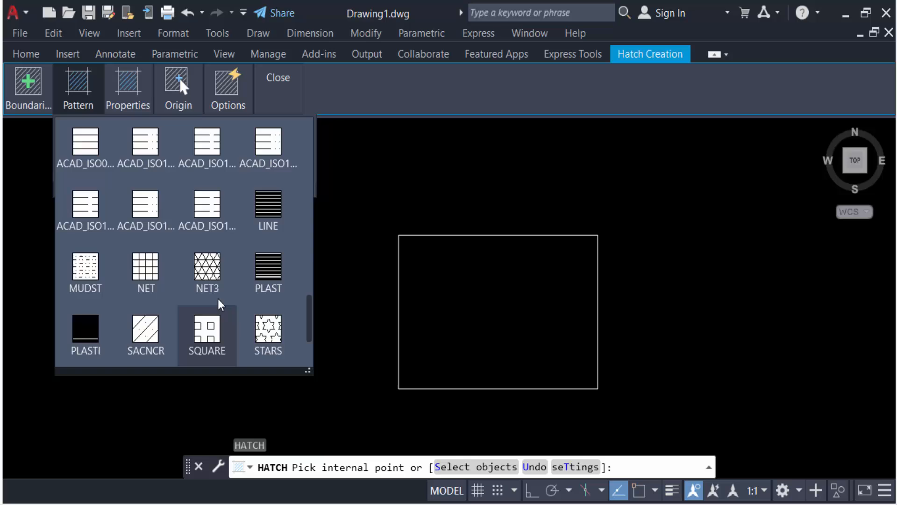
{"action": "scroll", "scroll_direction": "up", "scroll_amount": 3}
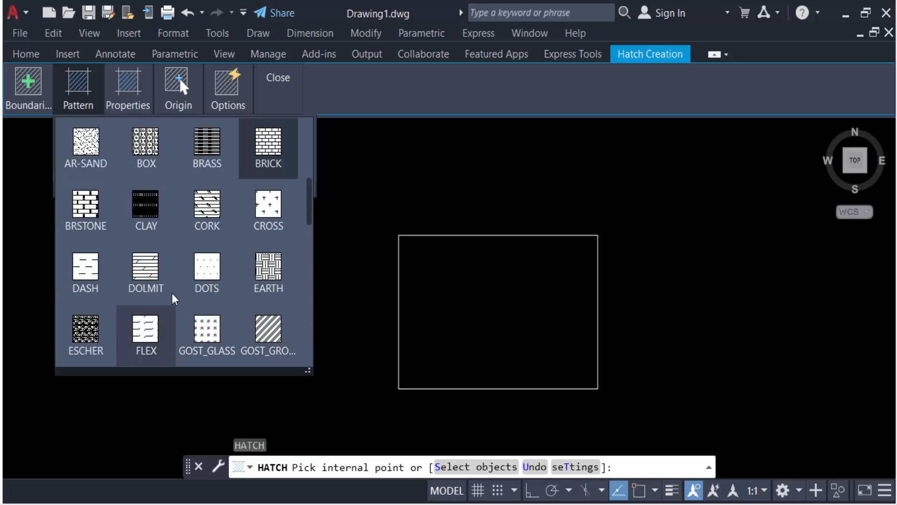
{"action": "scroll", "scroll_direction": "up", "scroll_amount": 3}
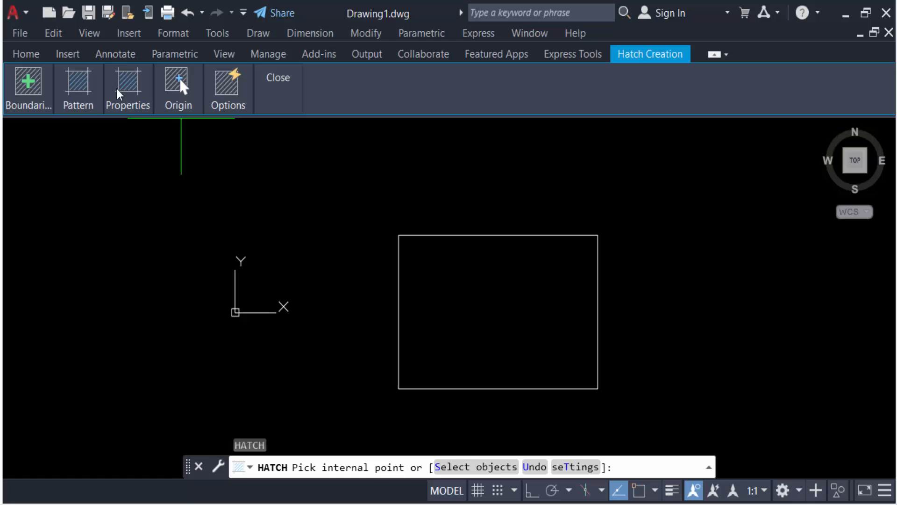
Set hatch colour to orange 242,103,34 with blue background 16,86,137.
{"action": "left_click", "coordinate": [128, 89]}
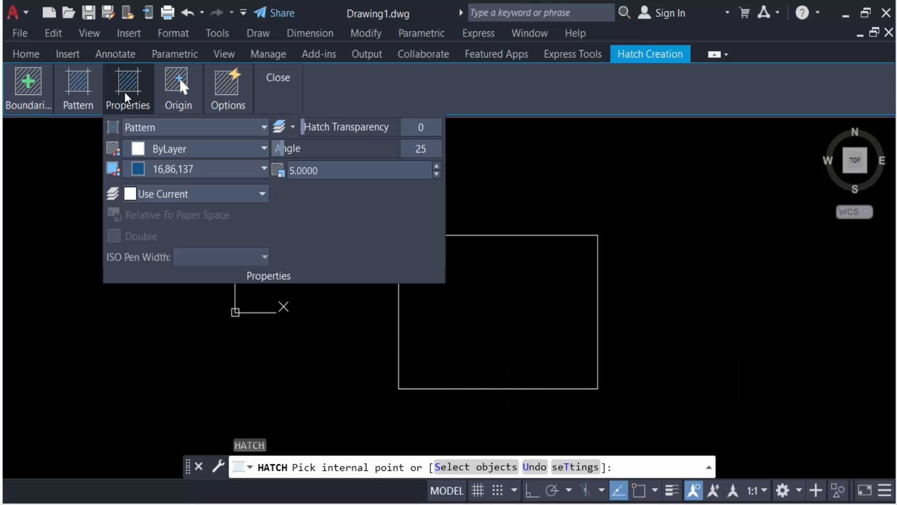
{"action": "mouse_move", "coordinate": [230, 174]}
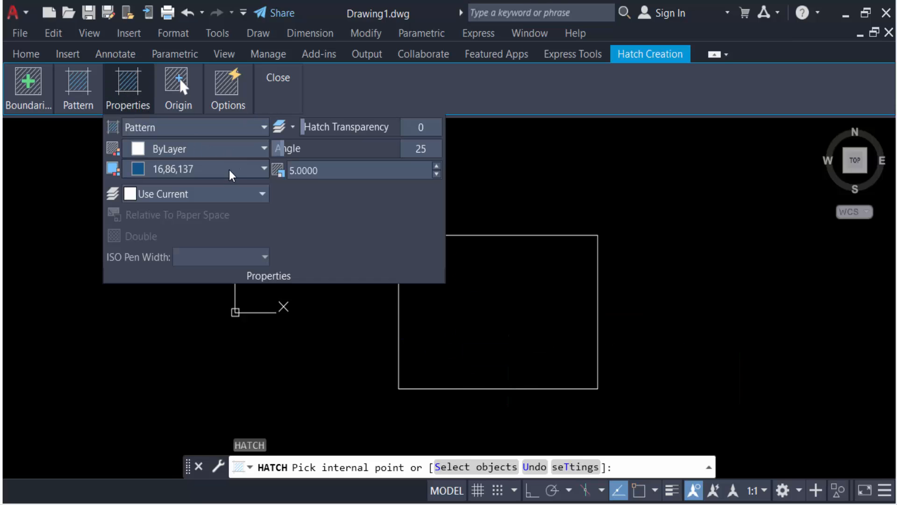
{"action": "mouse_move", "coordinate": [232, 169]}
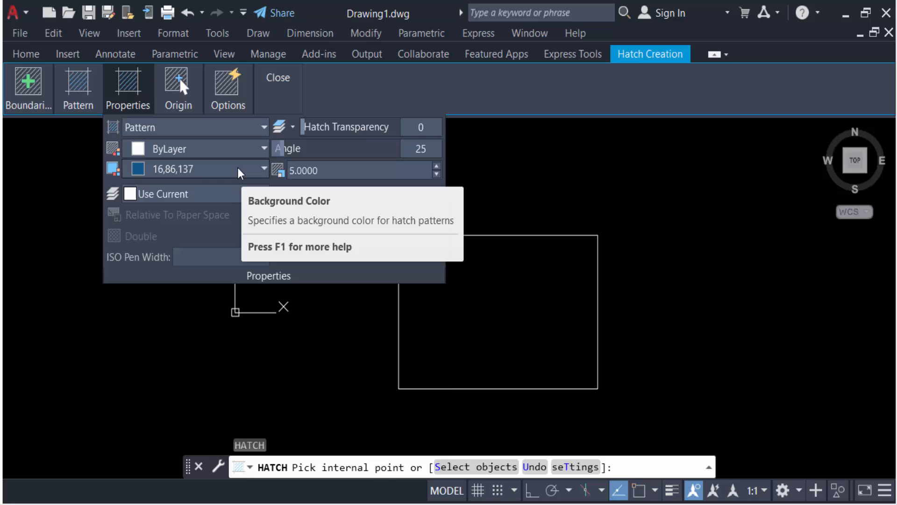
{"action": "mouse_move", "coordinate": [247, 158]}
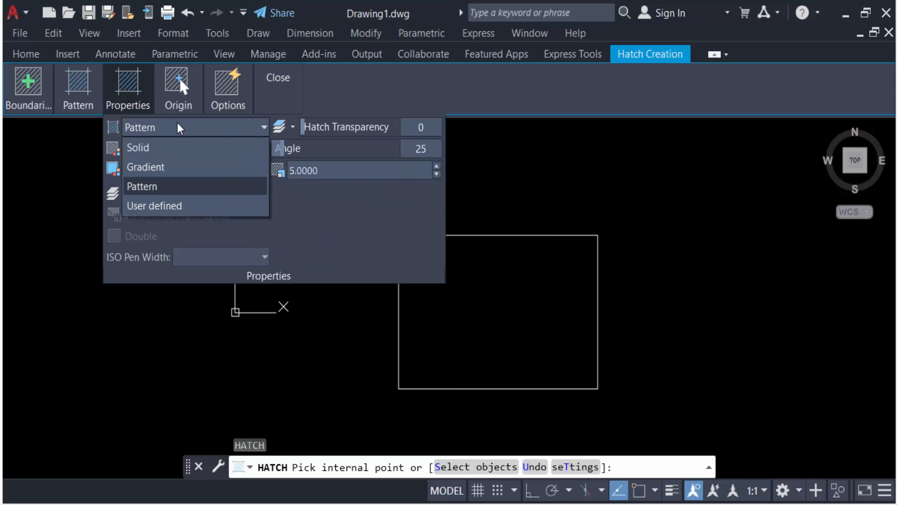
{"action": "mouse_move", "coordinate": [143, 147]}
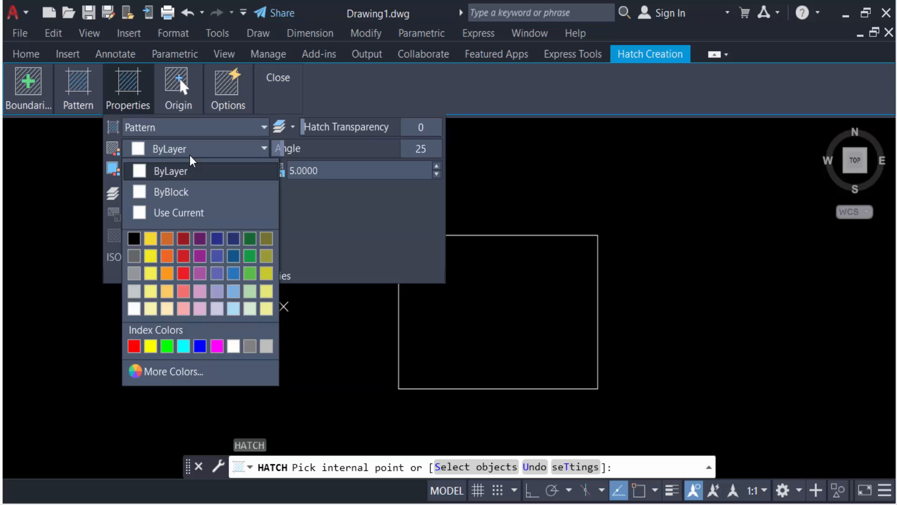
{"action": "mouse_move", "coordinate": [168, 176]}
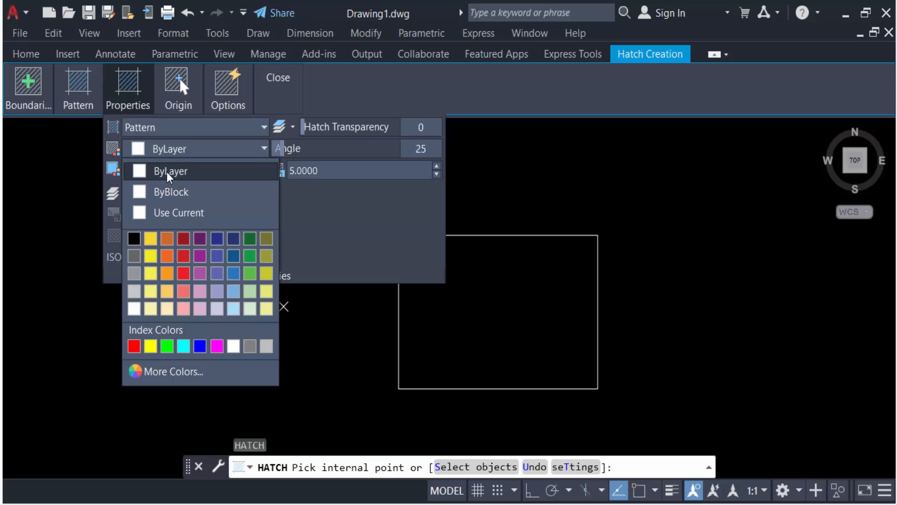
{"action": "mouse_move", "coordinate": [166, 181]}
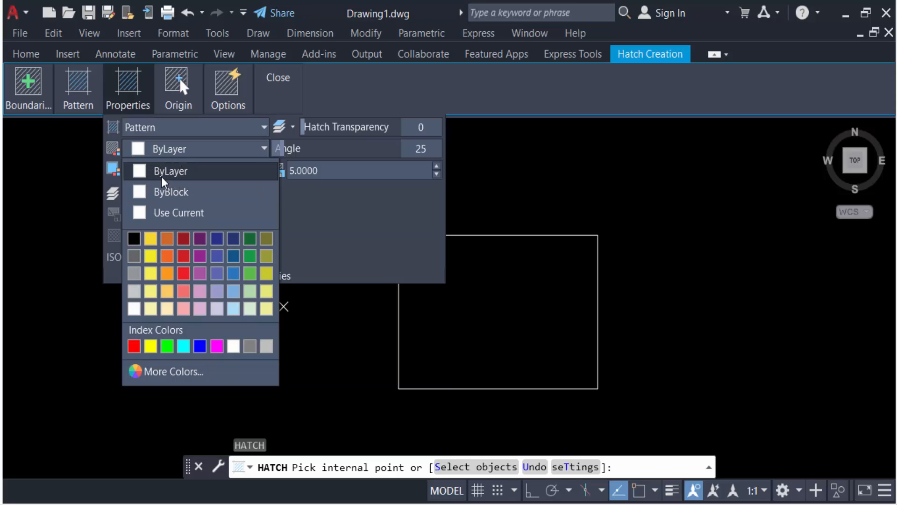
{"action": "mouse_move", "coordinate": [186, 231]}
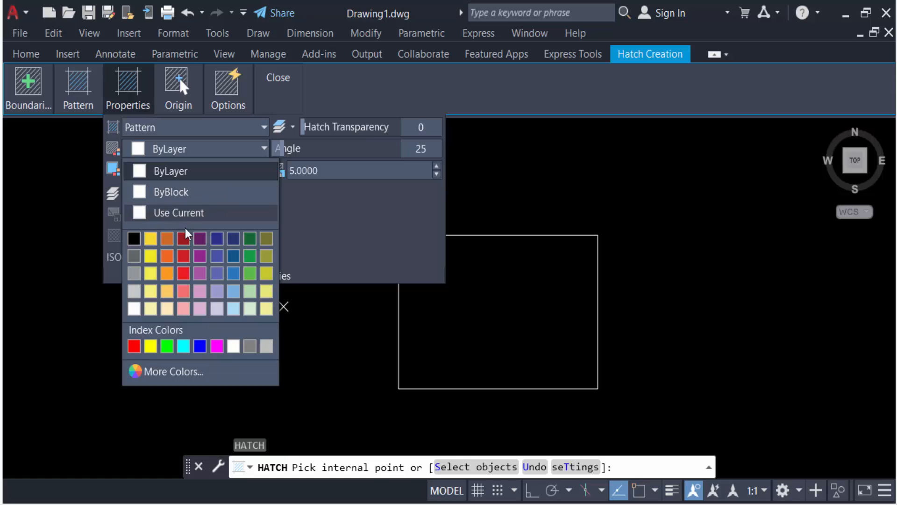
{"action": "left_click", "coordinate": [183, 238]}
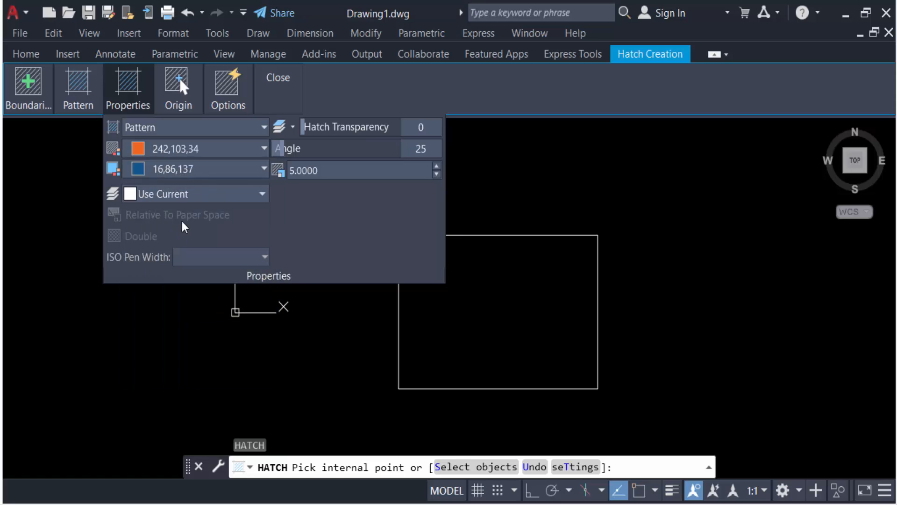
{"action": "left_click", "coordinate": [261, 194]}
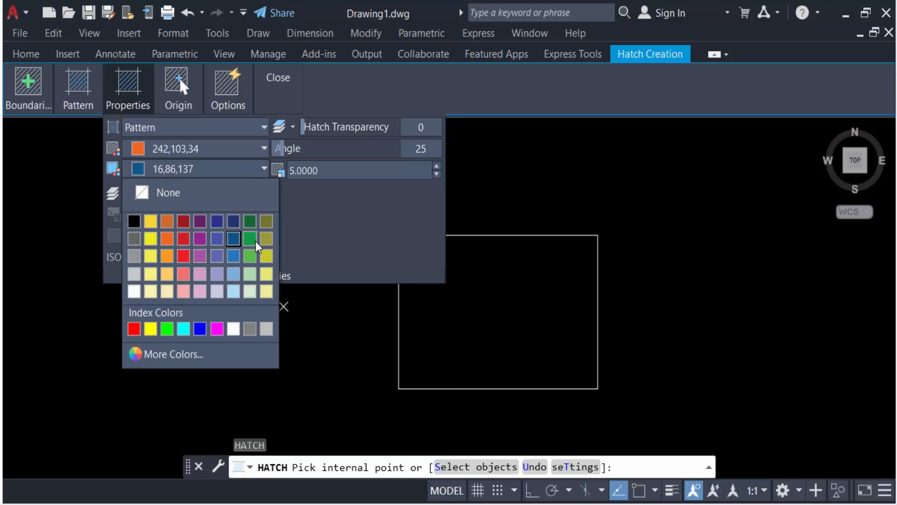
{"action": "mouse_move", "coordinate": [200, 248]}
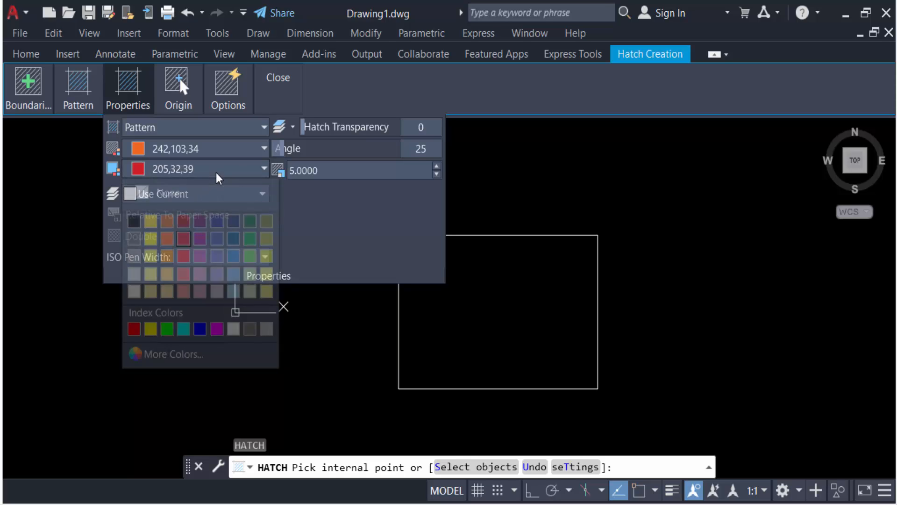
{"action": "left_click", "coordinate": [199, 328]}
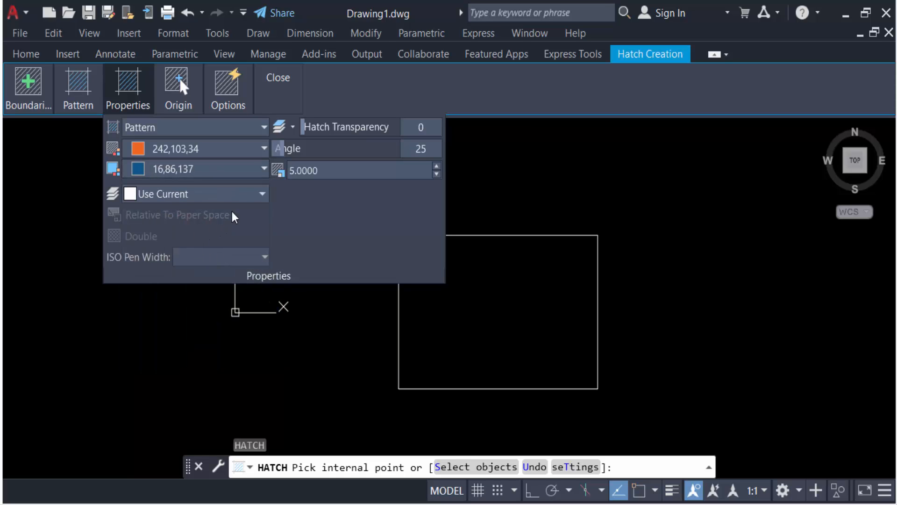
Change the hatch angle from 25 to 45, keeping scale 5.
{"action": "left_click", "coordinate": [260, 193]}
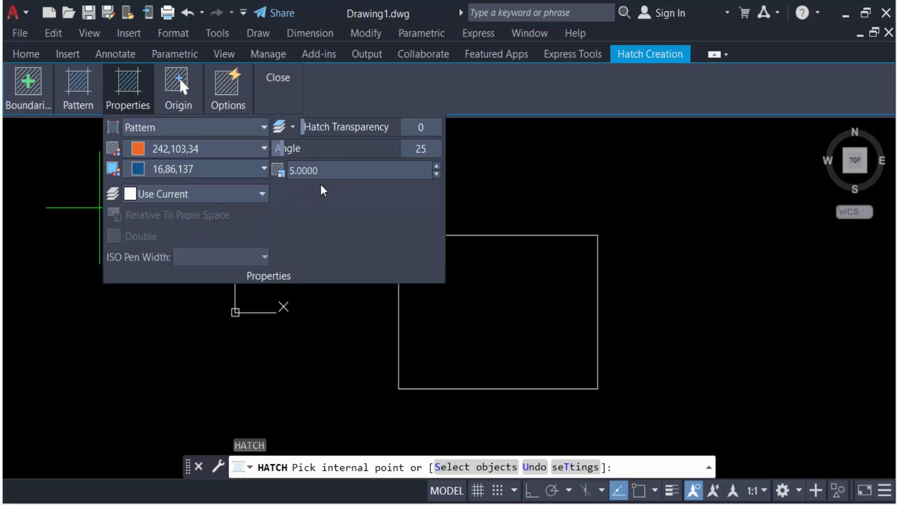
{"action": "mouse_move", "coordinate": [407, 126]}
{"action": "type", "text": "45"}
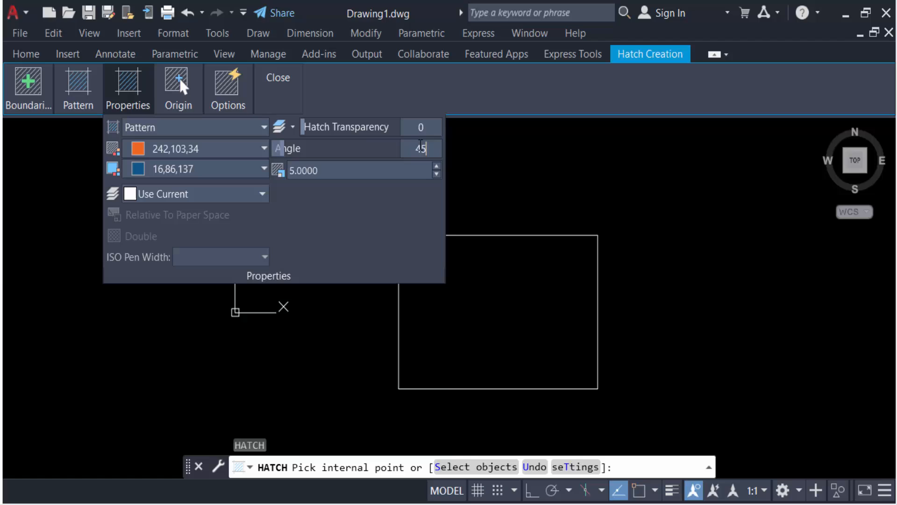
{"action": "left_click", "coordinate": [363, 170]}
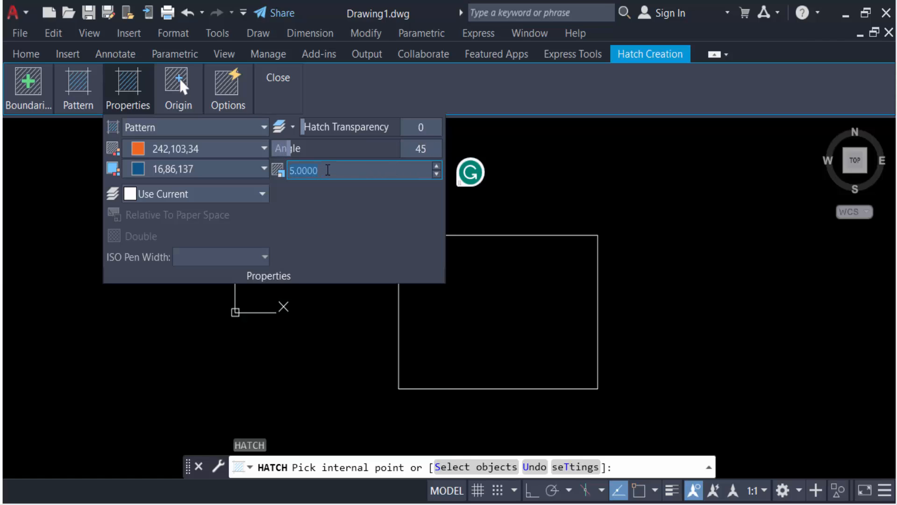
{"action": "mouse_move", "coordinate": [309, 171]}
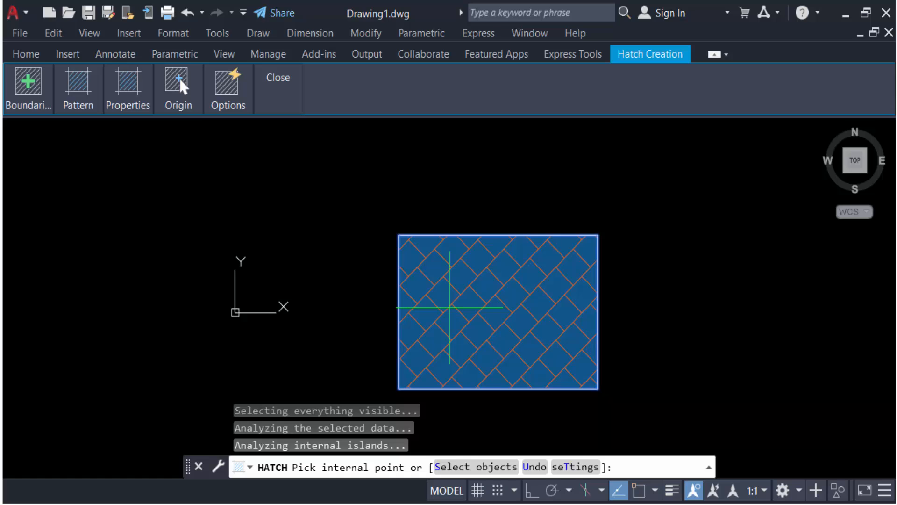
{"action": "mouse_move", "coordinate": [564, 362]}
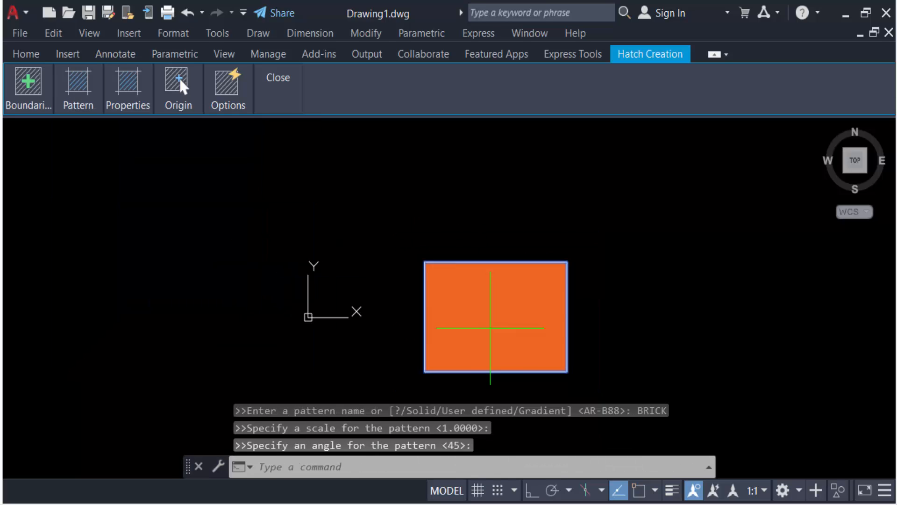
Select the large brick-hatched rectangle and open its hatch colour choices.
{"action": "left_click", "coordinate": [128, 88]}
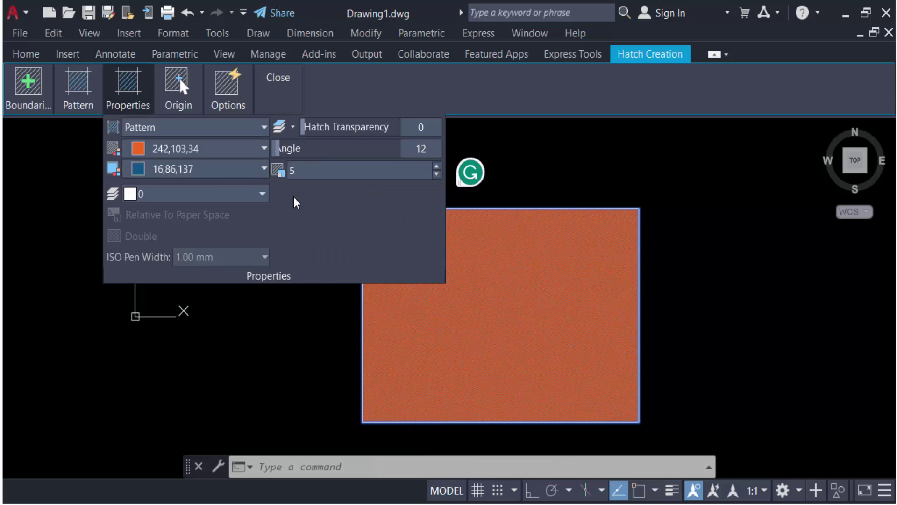
{"action": "left_click", "coordinate": [264, 148]}
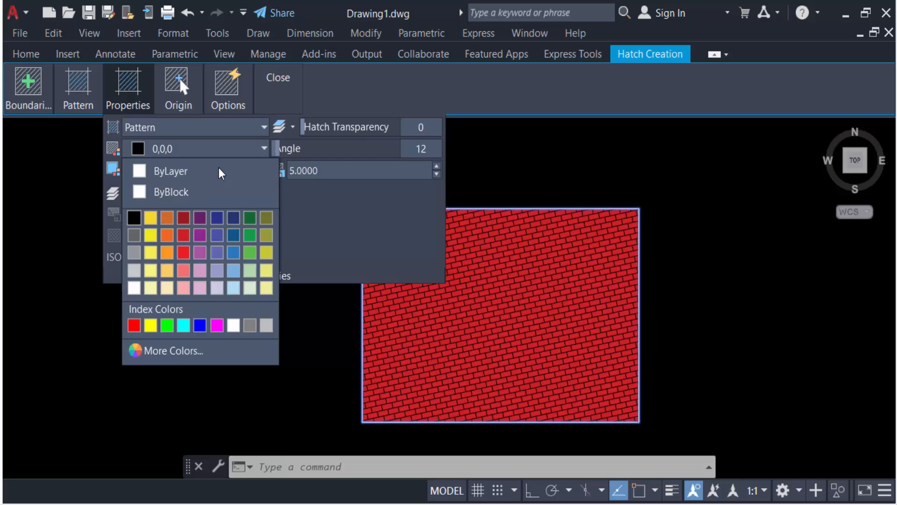